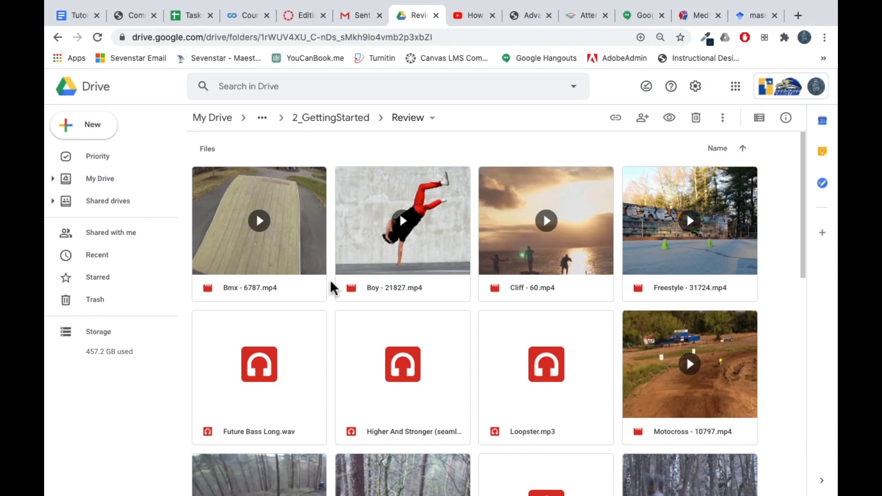
{"action": "mouse_move", "coordinate": [313, 236]}
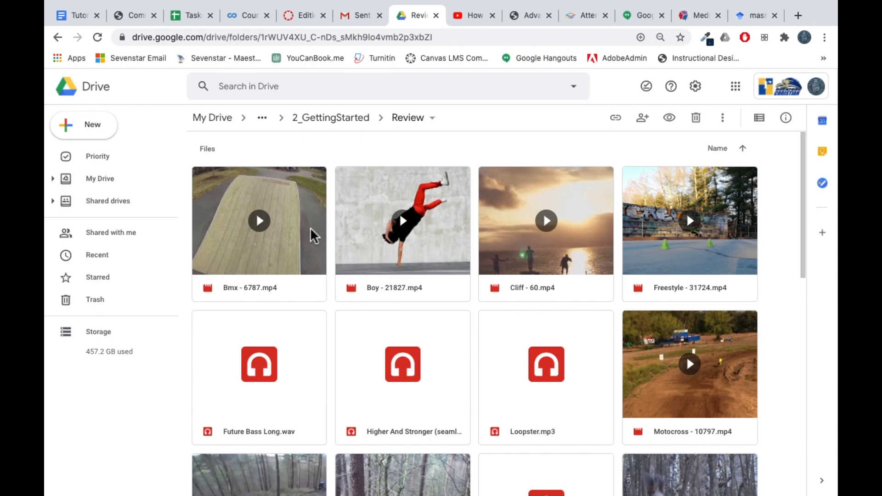
{"action": "mouse_move", "coordinate": [309, 230]}
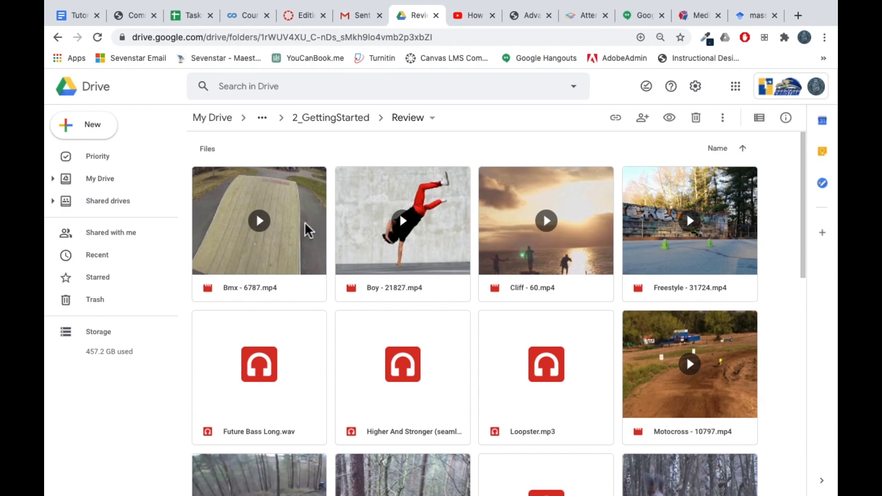
Step: Download Bmx - 6787.mp4 from the Review folder to the computer
{"action": "right_click", "coordinate": [259, 219]}
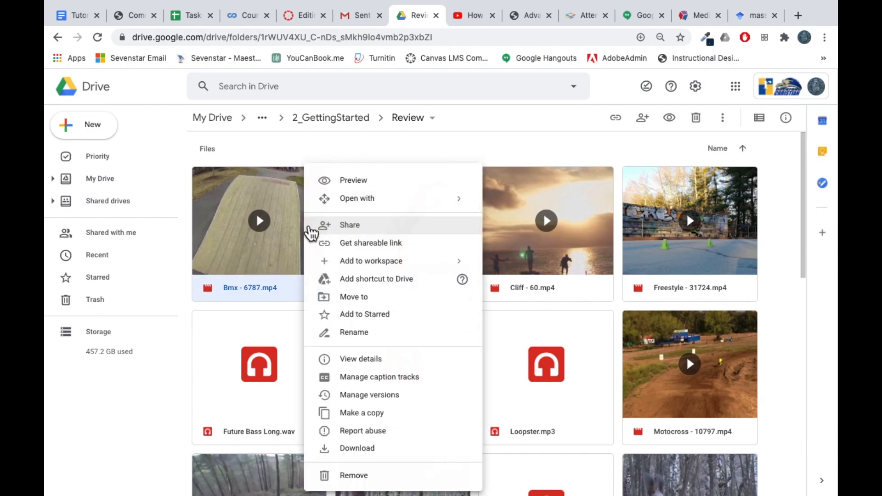
{"action": "mouse_move", "coordinate": [357, 448]}
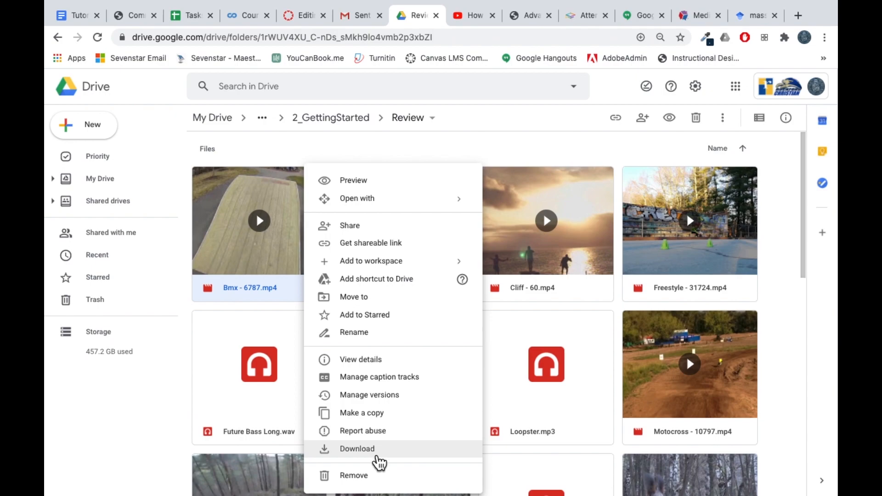
{"action": "left_click", "coordinate": [357, 449]}
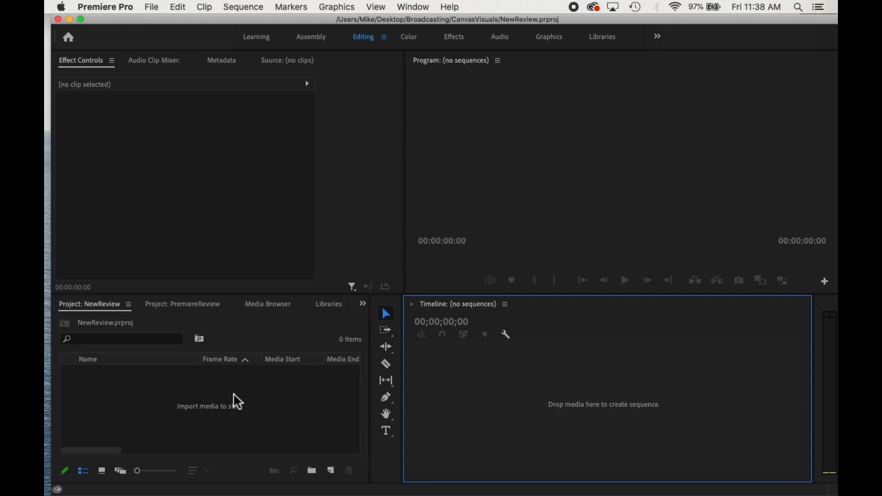
{"action": "mouse_move", "coordinate": [242, 405]}
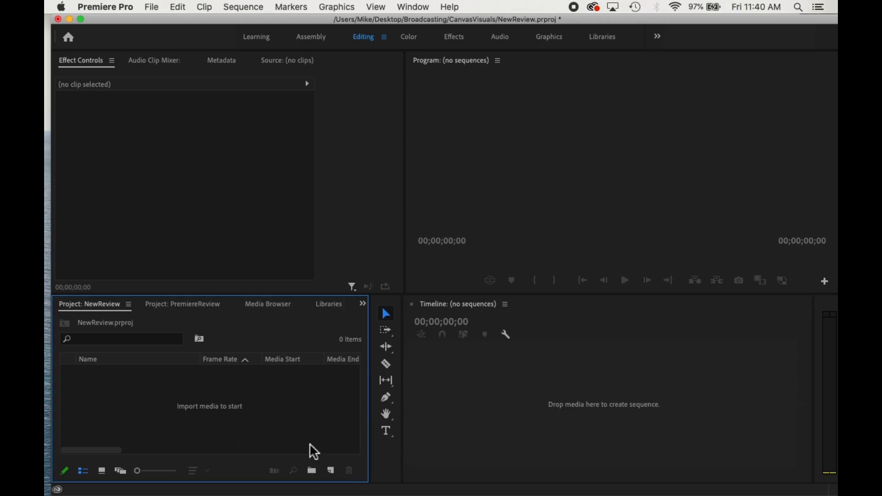
{"action": "mouse_move", "coordinate": [311, 470]}
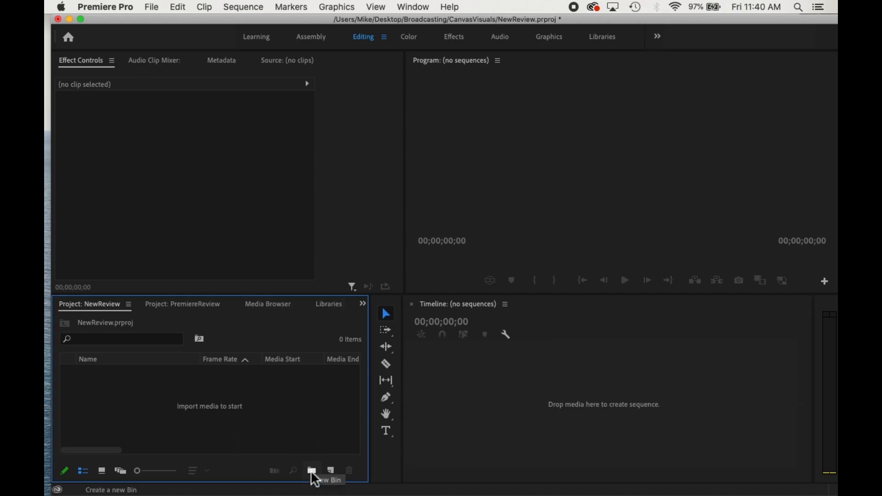
Step: Create two project bins and name them Clips and Audio
{"action": "left_click", "coordinate": [311, 470]}
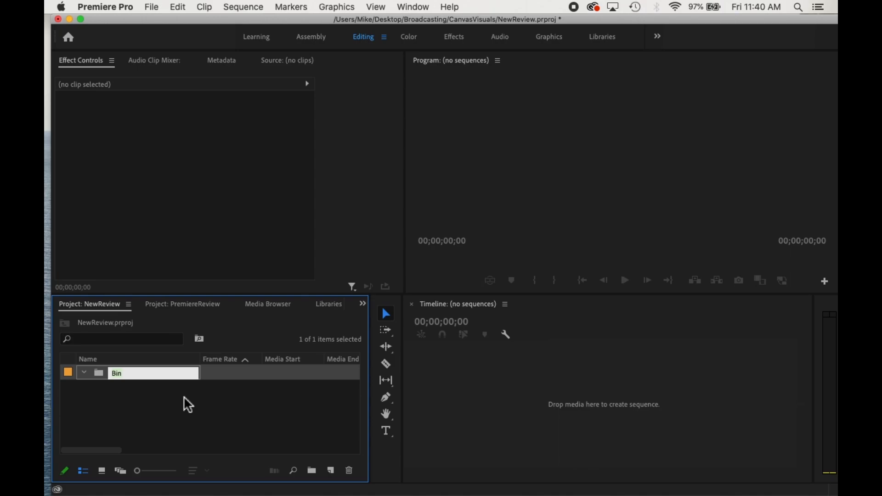
{"action": "type", "text": "Clips"}
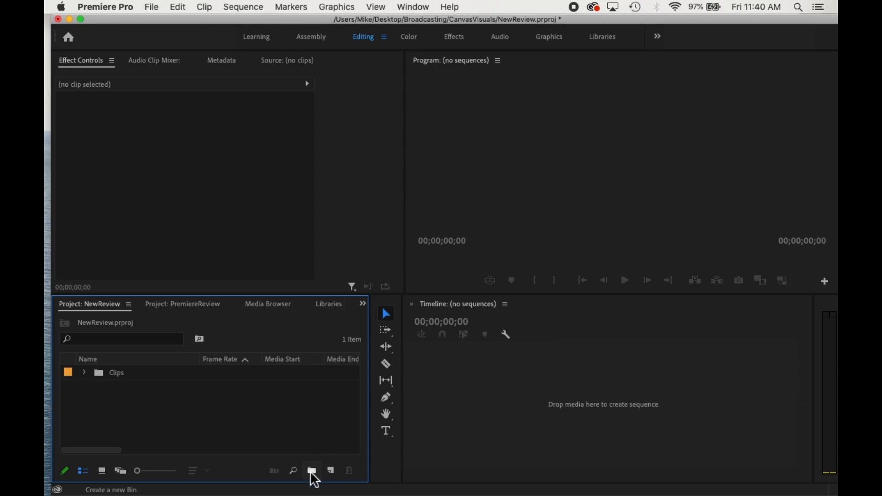
{"action": "left_click", "coordinate": [311, 471]}
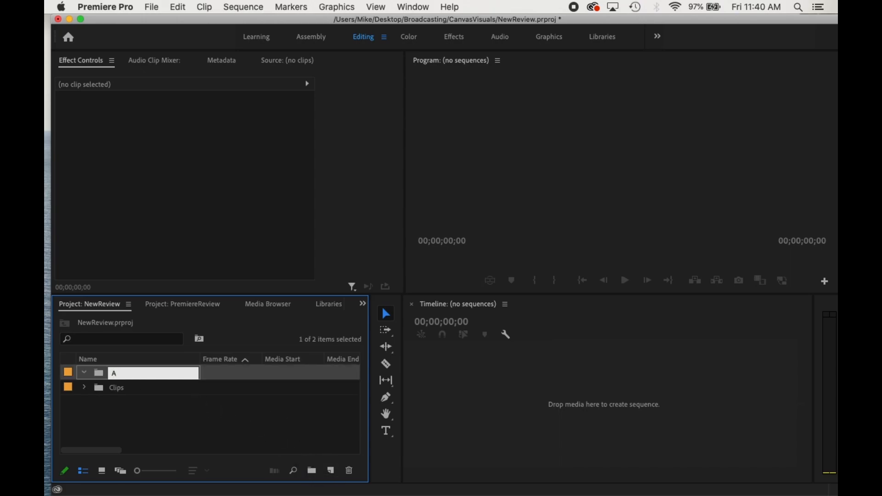
{"action": "type", "text": "Audio"}
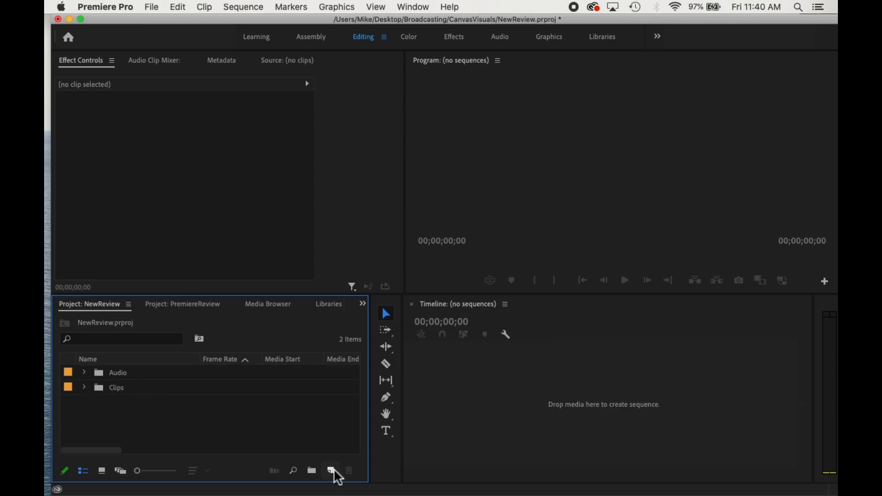
{"action": "mouse_move", "coordinate": [331, 471]}
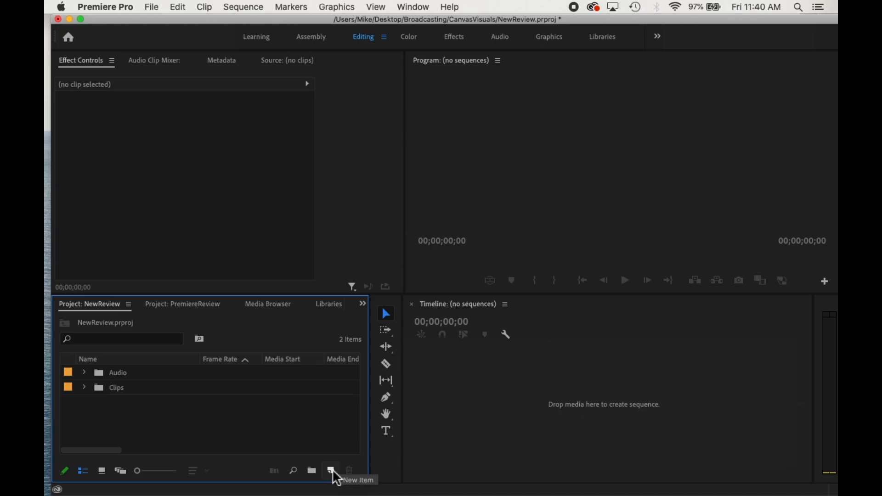
Step: Create a new sequence named Main using the HDV 1080p30 preset
{"action": "left_click", "coordinate": [330, 470]}
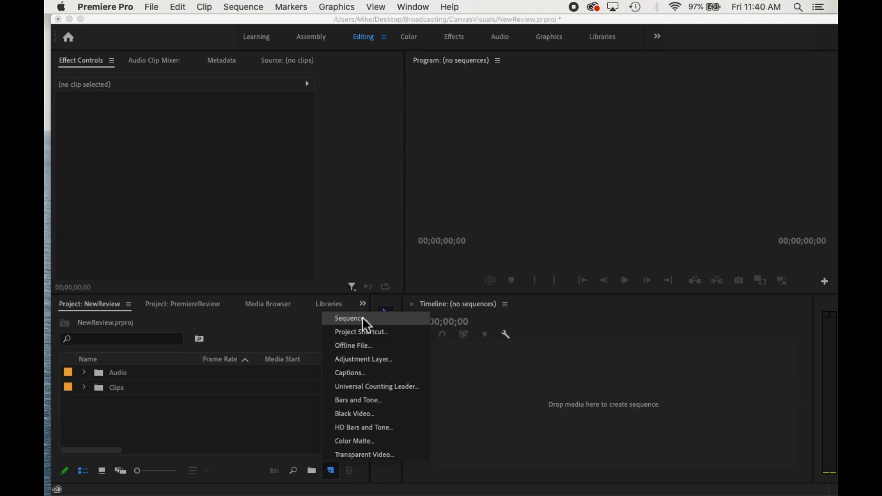
{"action": "left_click", "coordinate": [349, 318]}
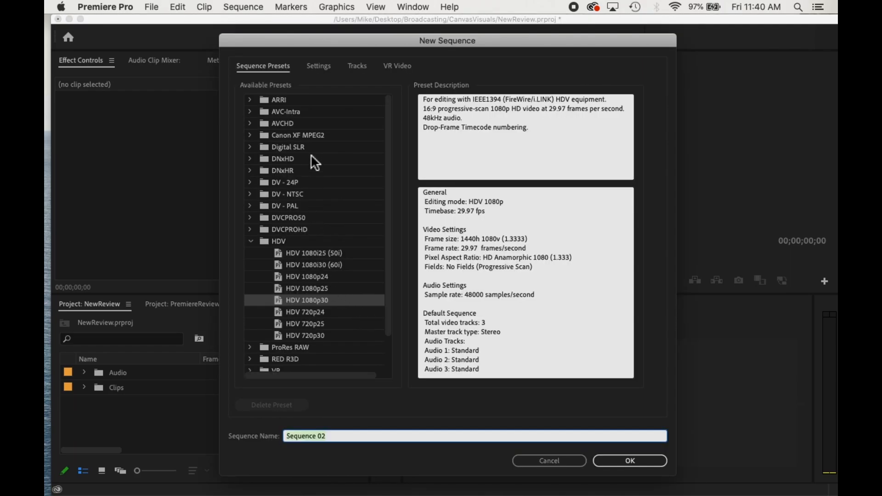
{"action": "scroll", "scroll_direction": "down", "scroll_amount": 3}
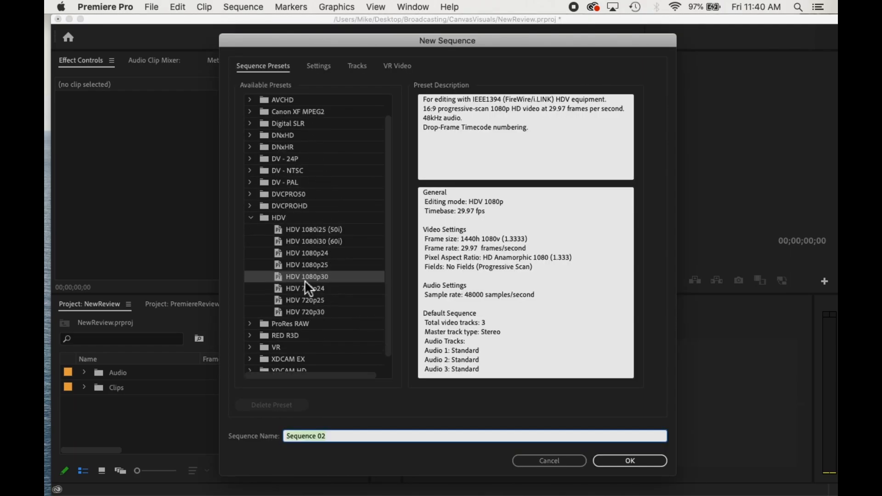
{"action": "mouse_move", "coordinate": [320, 285]}
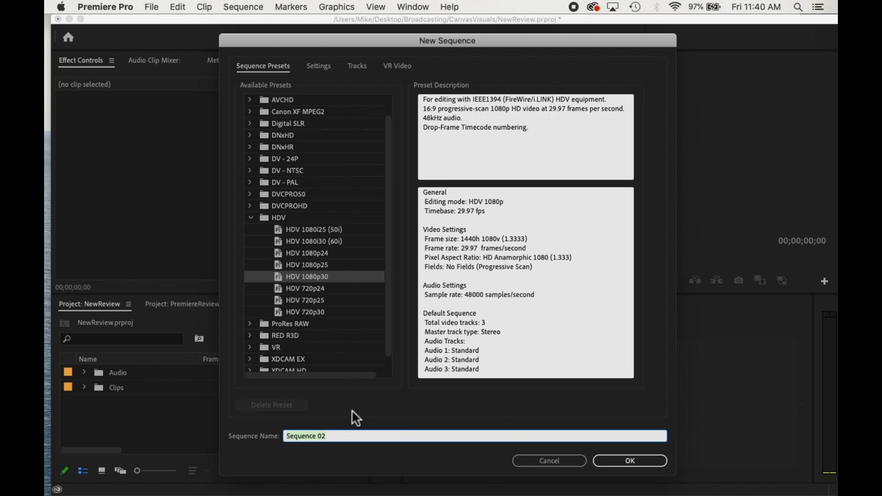
{"action": "type", "text": "Main"}
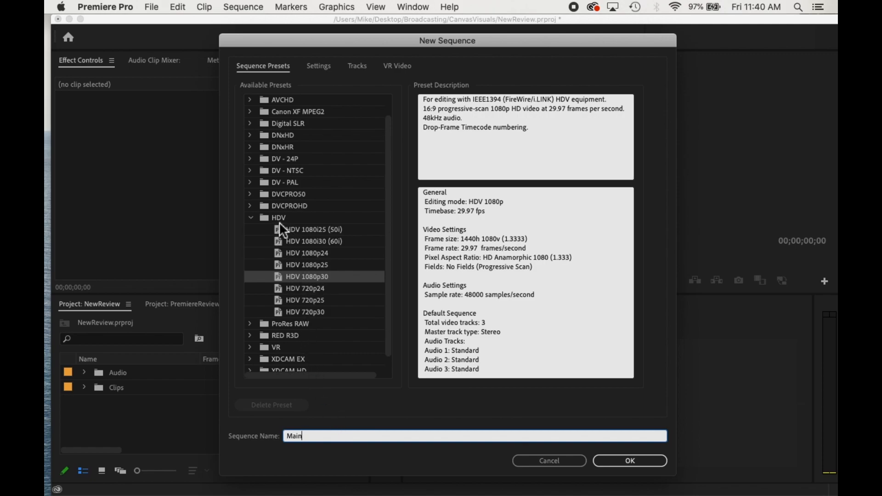
{"action": "mouse_move", "coordinate": [307, 287]}
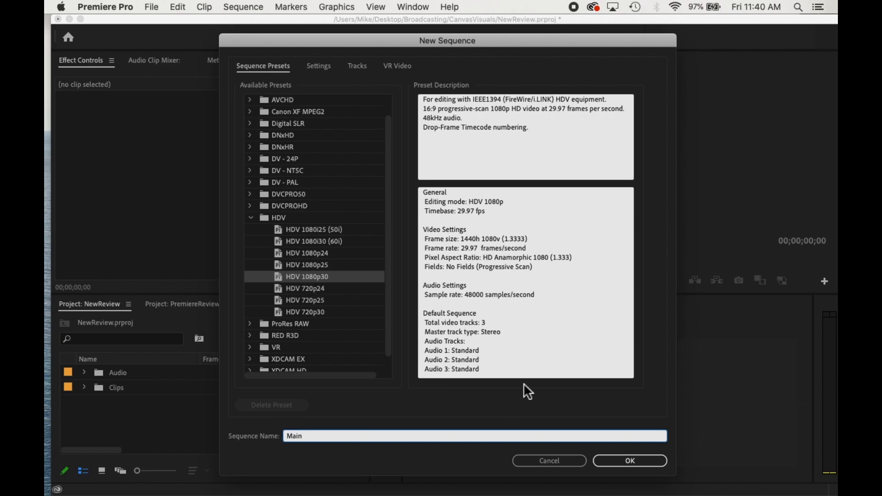
{"action": "mouse_move", "coordinate": [615, 455]}
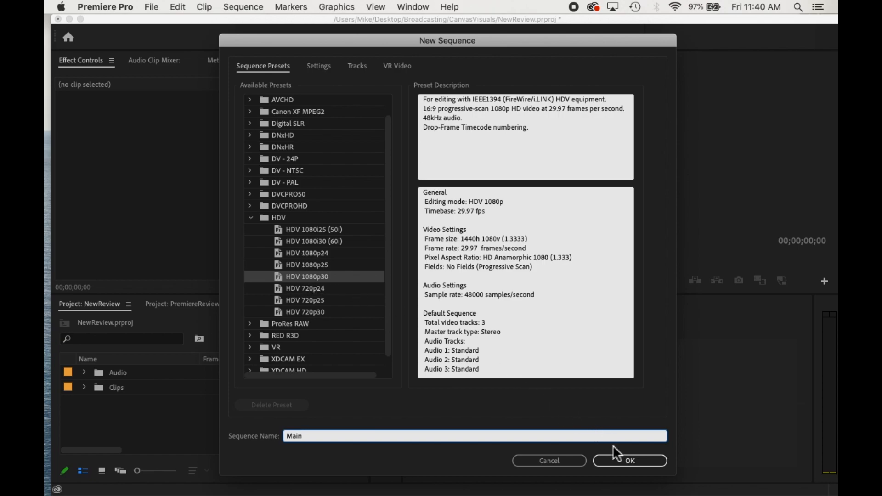
{"action": "left_click", "coordinate": [474, 436]}
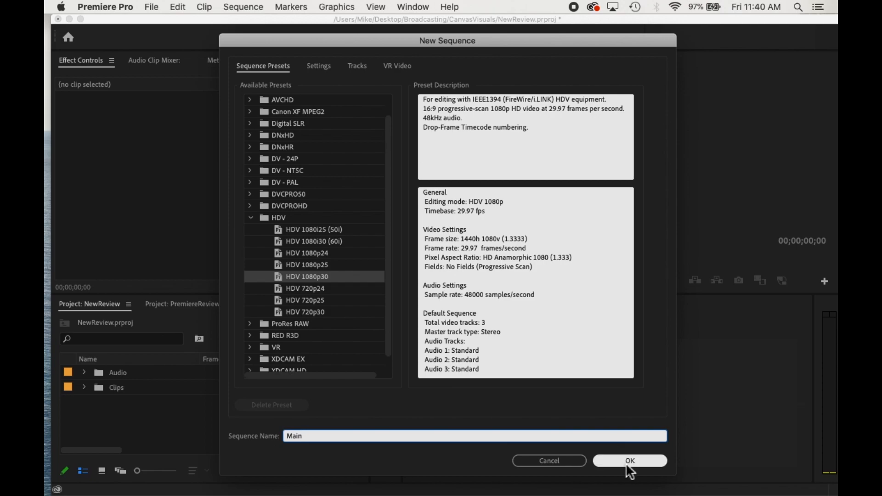
{"action": "left_click", "coordinate": [474, 435]}
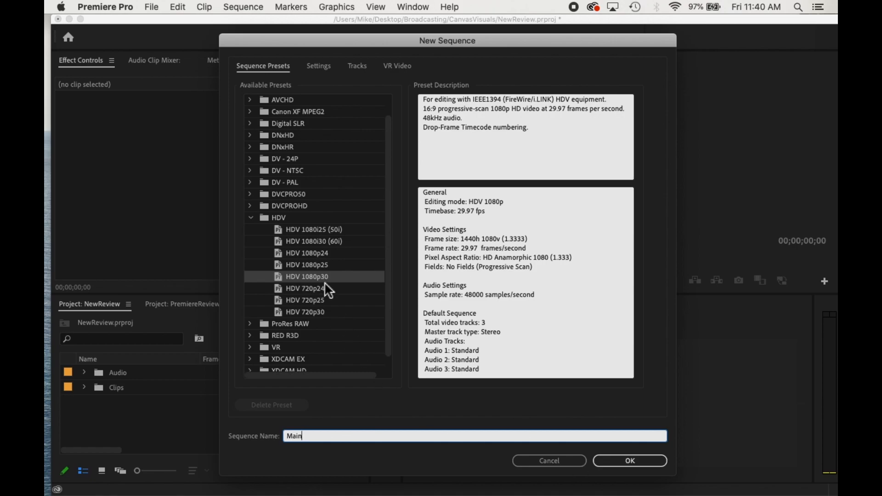
{"action": "mouse_move", "coordinate": [631, 423]}
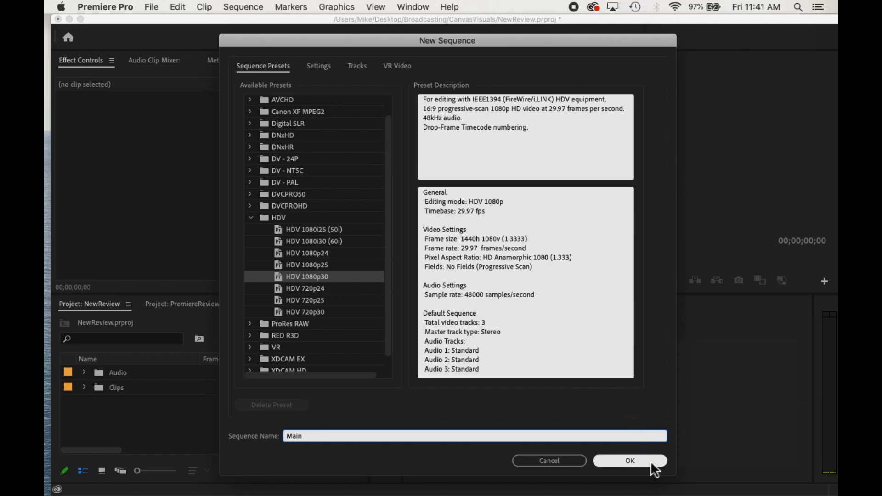
{"action": "left_click", "coordinate": [628, 461]}
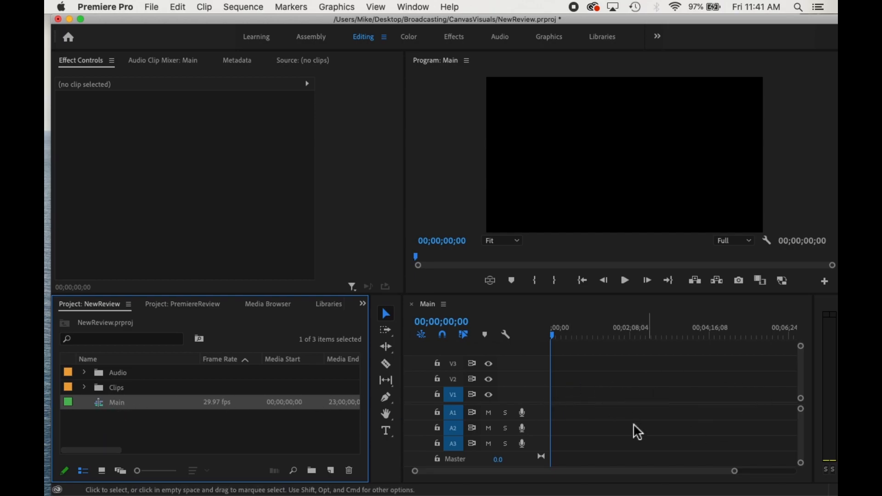
{"action": "mouse_move", "coordinate": [477, 413]}
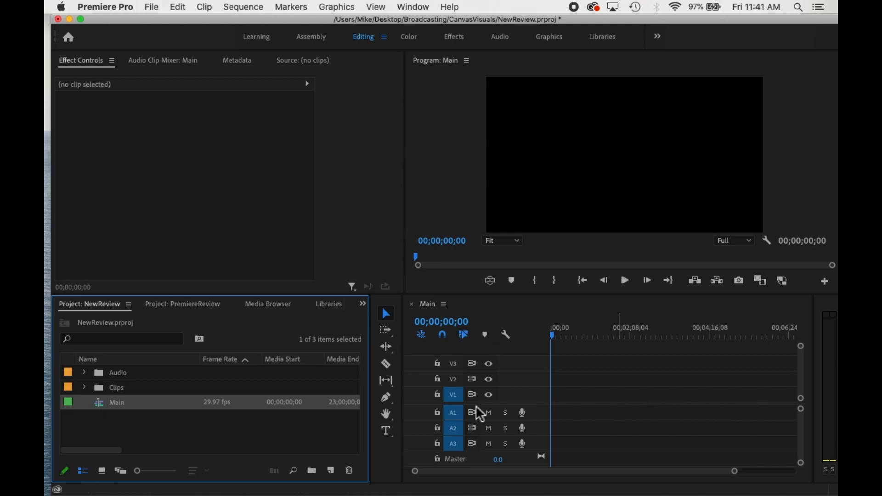
Step: Select the Clips bin as the import destination and head to Finder
{"action": "left_click", "coordinate": [117, 387]}
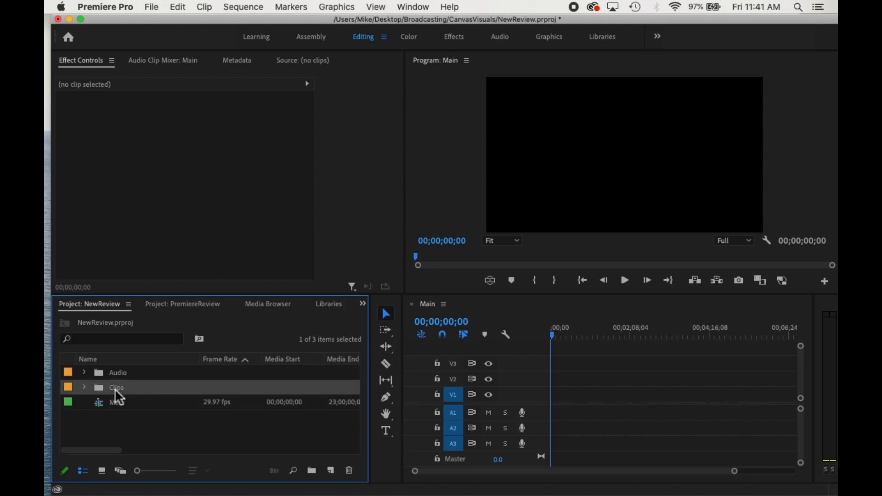
{"action": "mouse_move", "coordinate": [119, 392]}
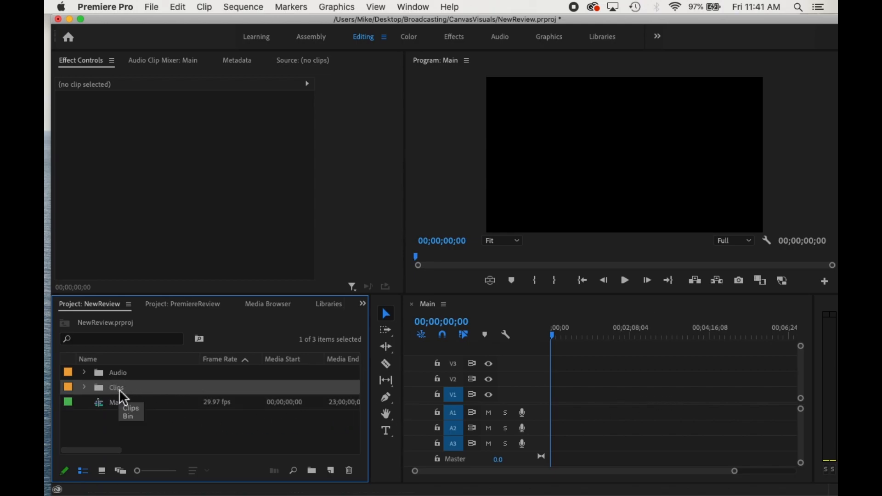
{"action": "left_click", "coordinate": [94, 474]}
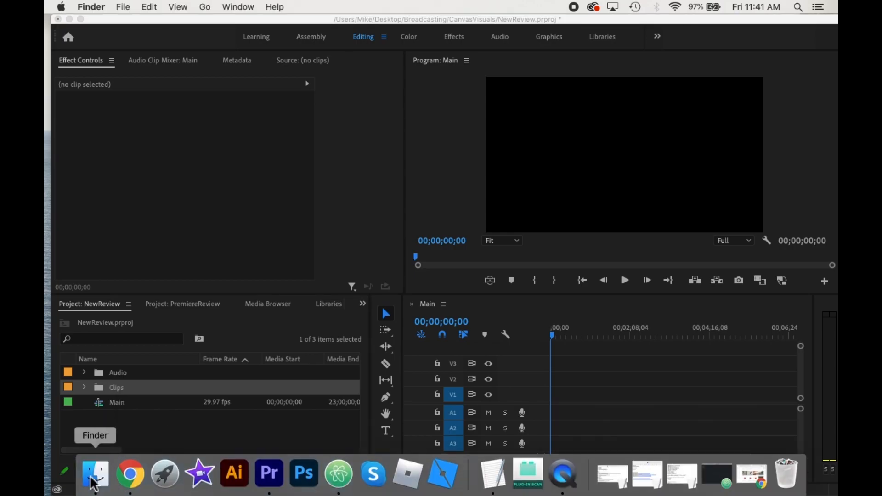
Step: Import Cliff - 60.mp4 from the Desktop into the Clips bin and expand it to confirm
{"action": "left_click", "coordinate": [94, 473]}
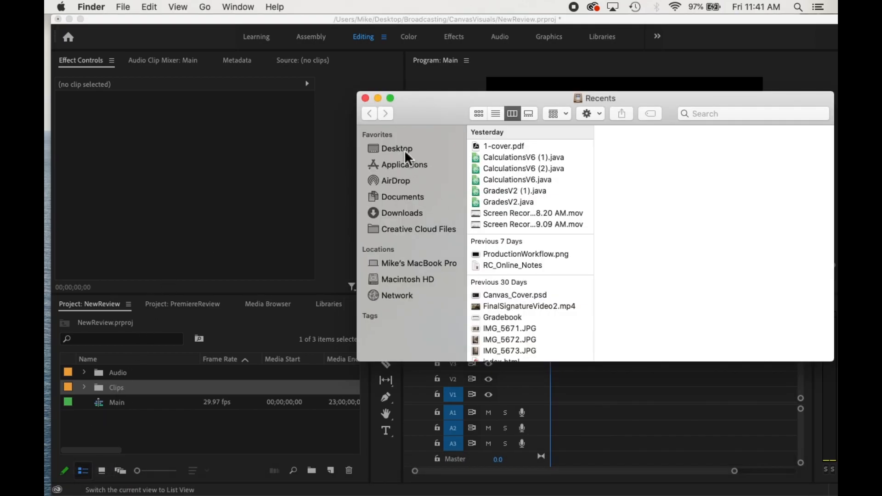
{"action": "left_click", "coordinate": [397, 148]}
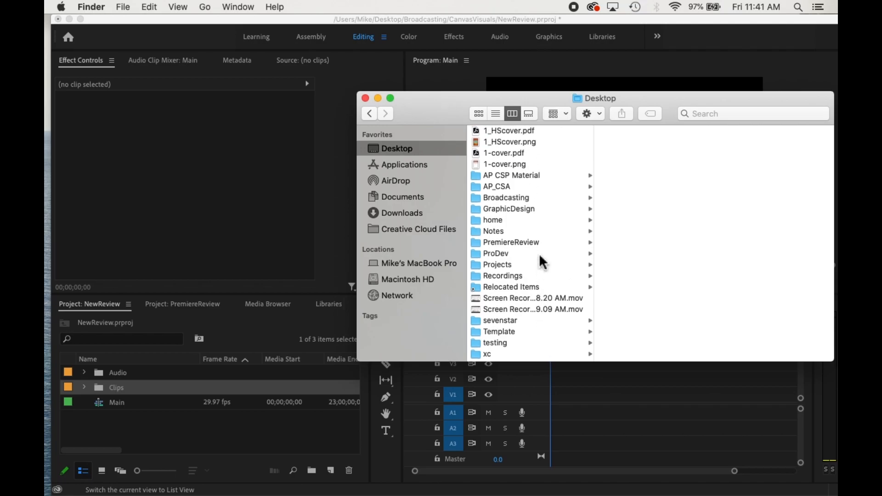
{"action": "left_click", "coordinate": [510, 242]}
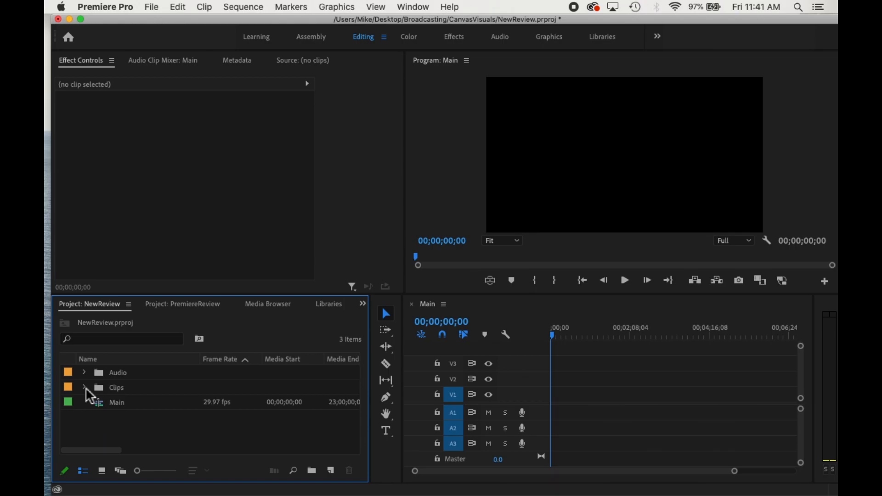
{"action": "left_click", "coordinate": [84, 387]}
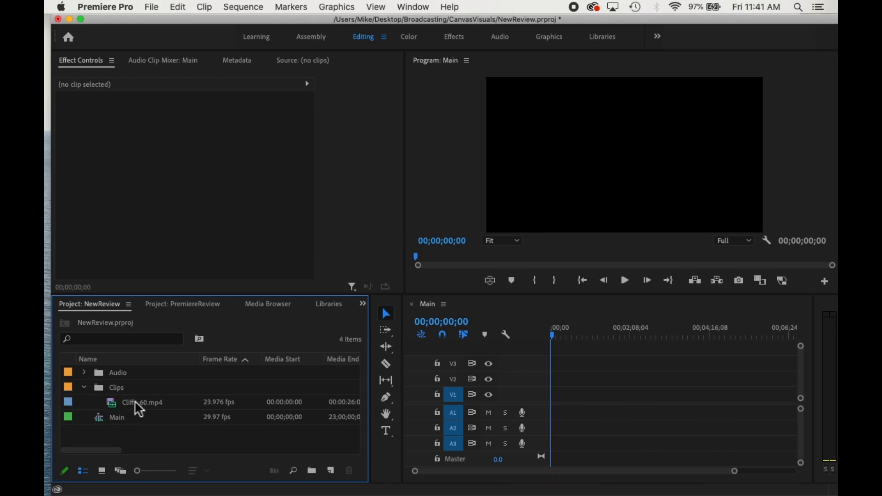
{"action": "mouse_move", "coordinate": [132, 405]}
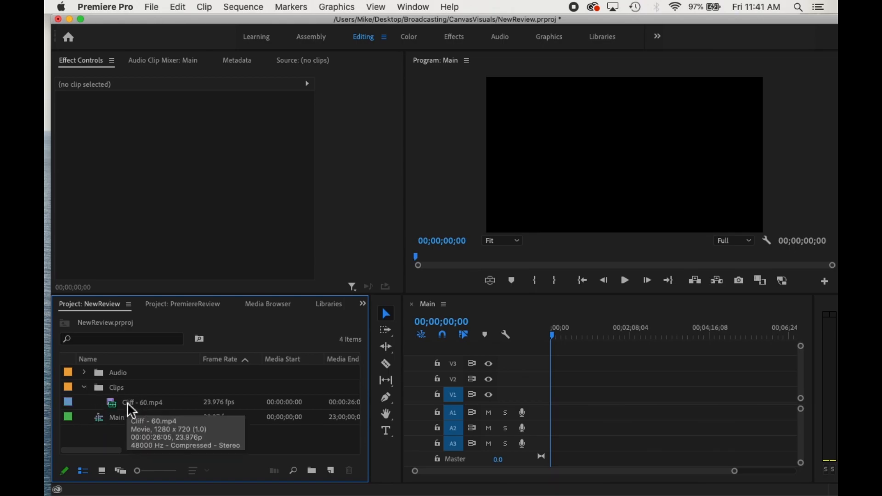